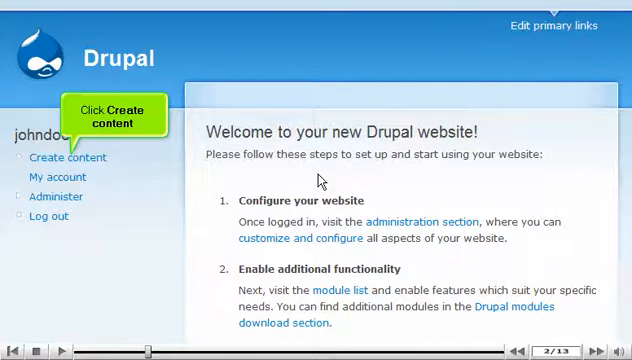
Go to Create content to list the Page and Story content types
{"action": "left_click", "coordinate": [68, 157]}
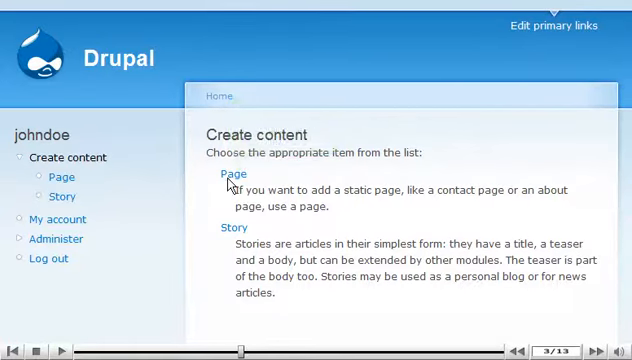
Start a Page titled 'New Page' with a body describing its content
{"action": "left_click", "coordinate": [237, 176]}
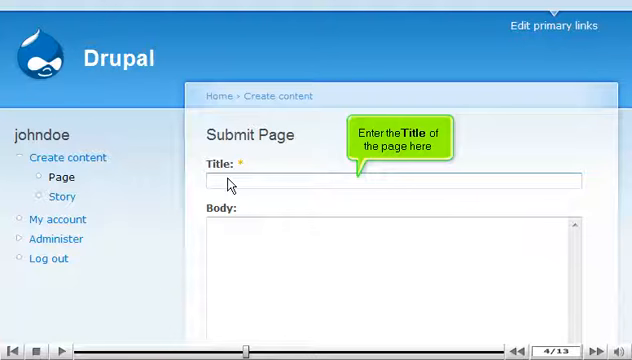
{"action": "mouse_move", "coordinate": [289, 186]}
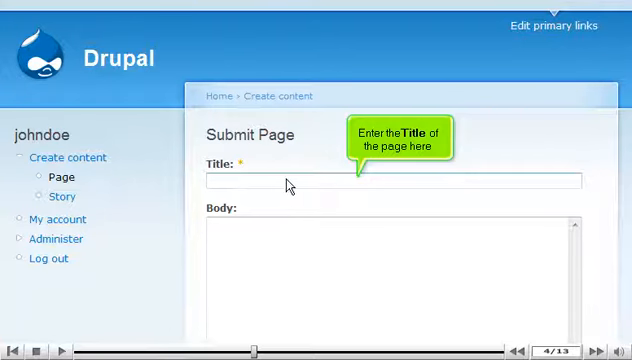
{"action": "type", "text": "New Page"}
{"action": "type", "text": "This s"}
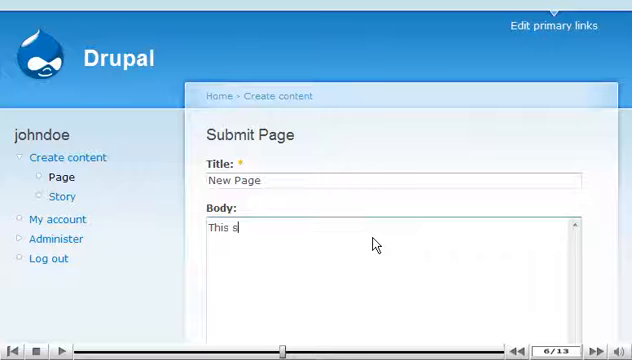
{"action": "type", "text": "ection contains"}
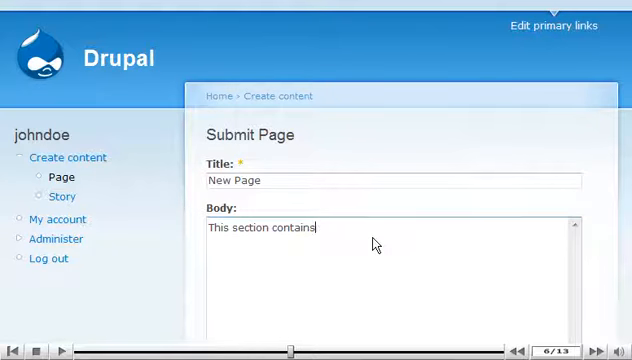
{"action": "type", "text": "the content of"}
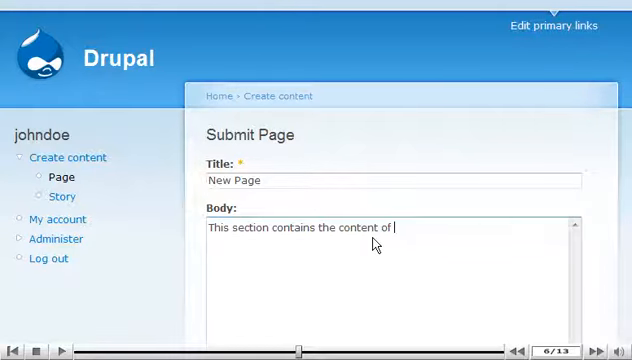
{"action": "type", "text": "the new page."}
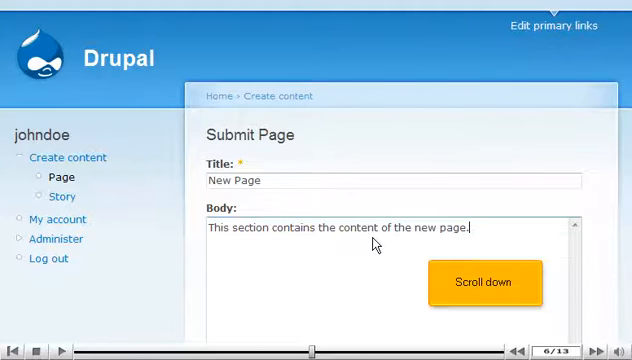
Submit the New Page form to publish the page
{"action": "left_click", "coordinate": [485, 282]}
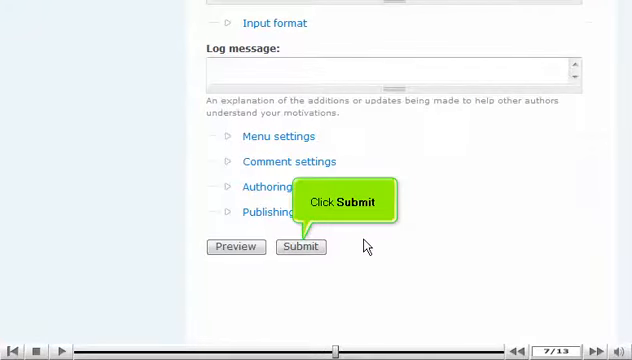
{"action": "left_click", "coordinate": [301, 247]}
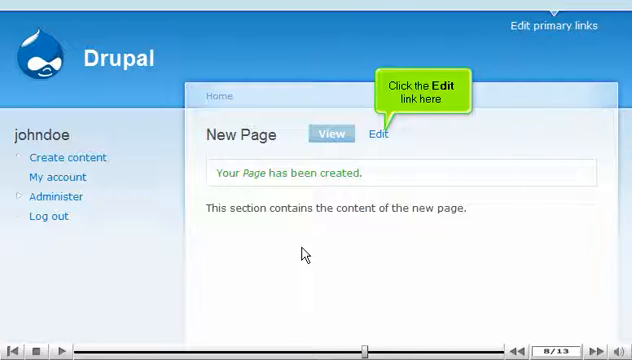
Delete New Page from its edit form and confirm the deletion
{"action": "left_click", "coordinate": [379, 133]}
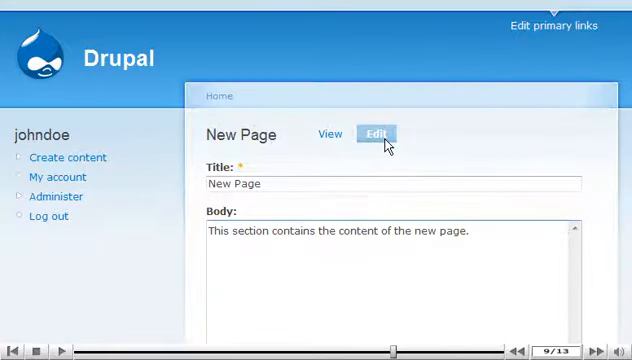
{"action": "scroll", "scroll_direction": "down", "scroll_amount": 3}
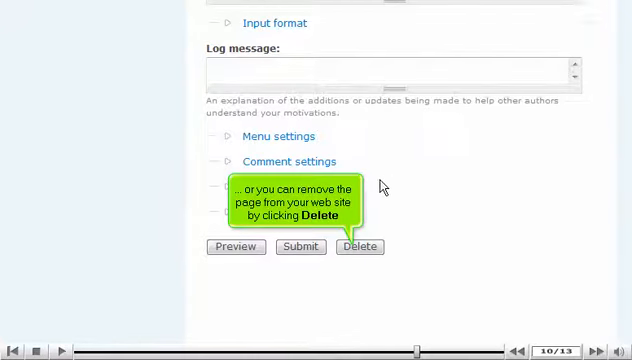
{"action": "left_click", "coordinate": [358, 247]}
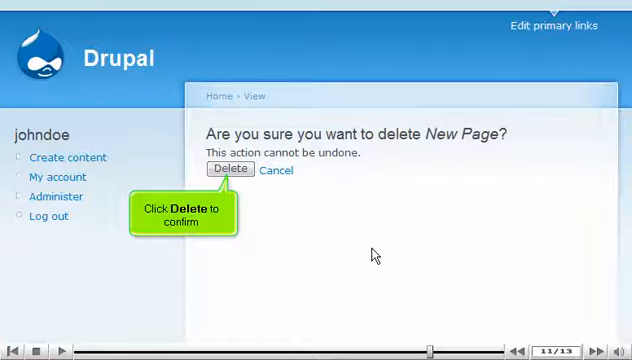
{"action": "left_click", "coordinate": [230, 167]}
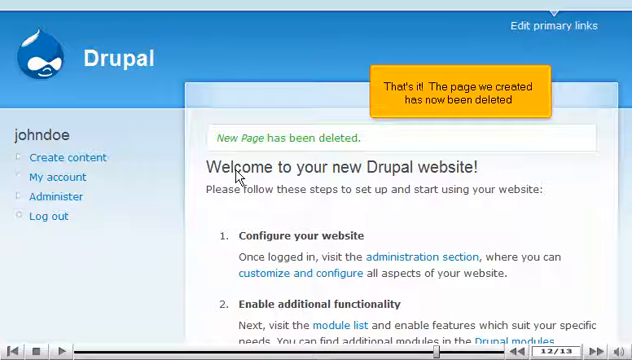